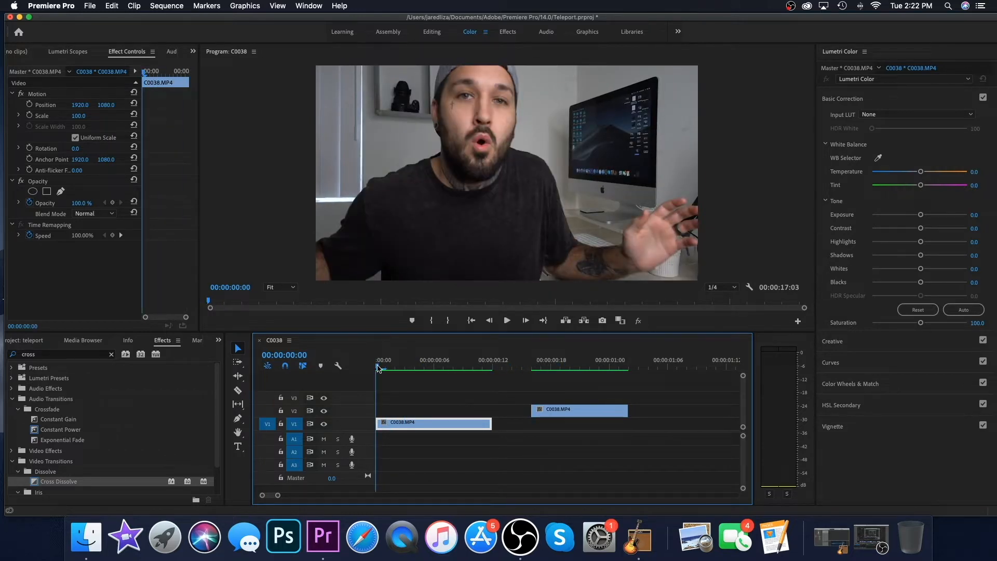
Step: Overlap the upper C0038 clip with the lower one and add opacity keyframes to fade it in
click(473, 369)
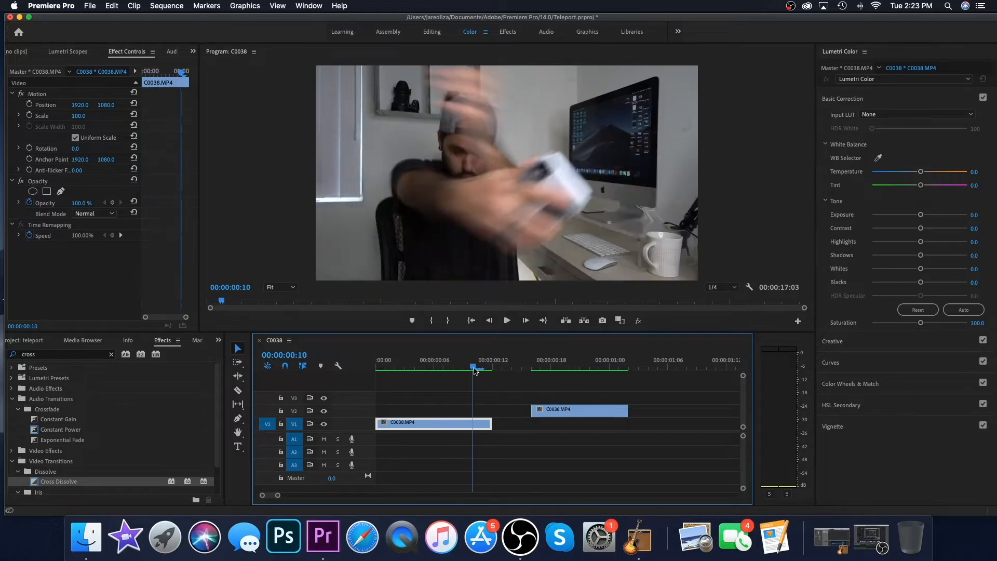
click(506, 320)
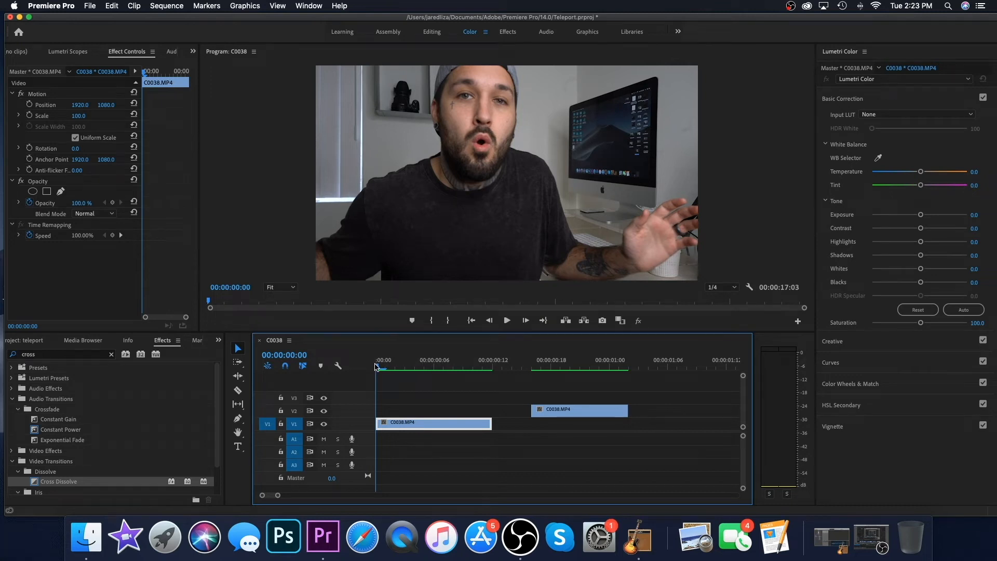
click(541, 368)
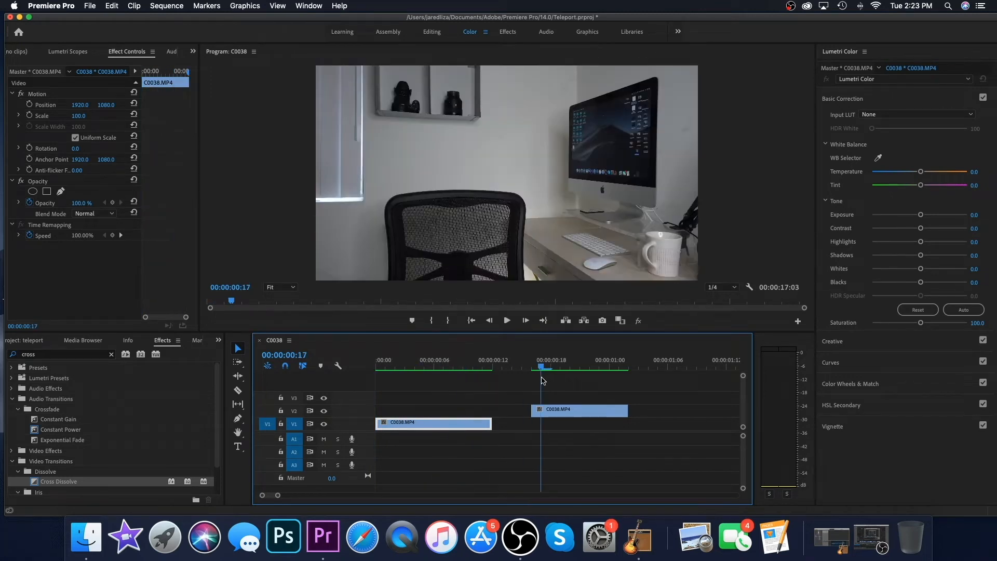
click(549, 366)
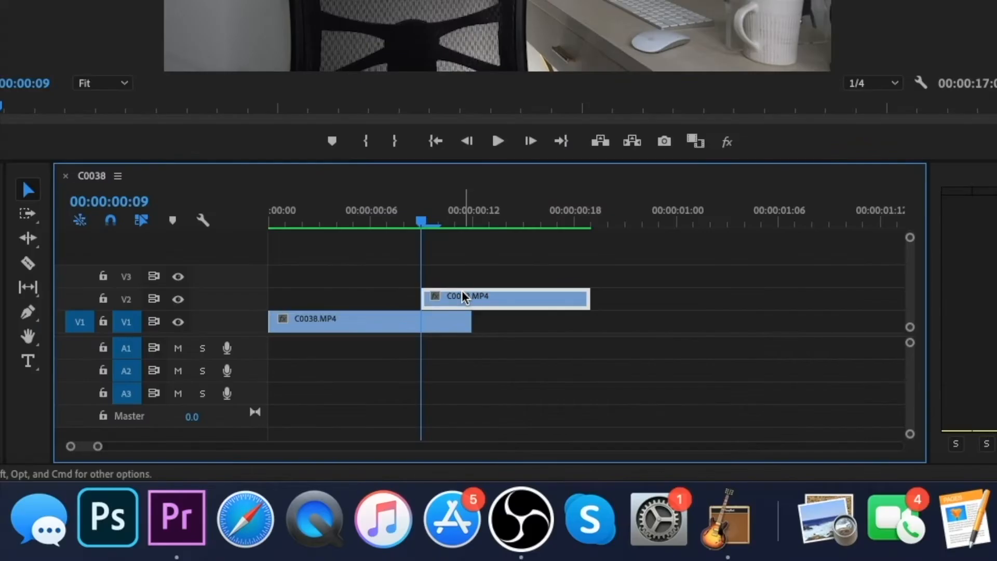
mouse_move(435, 293)
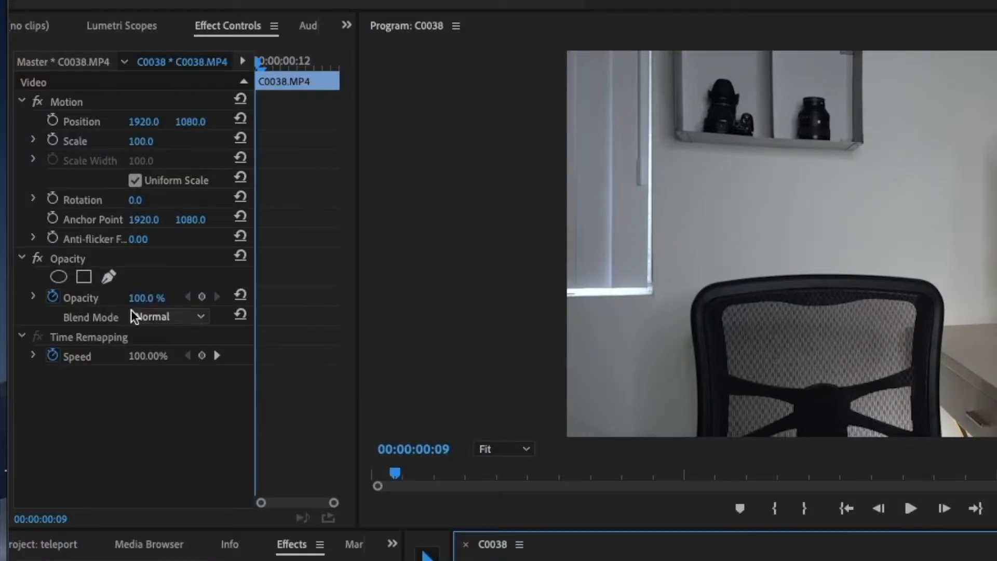
double_click(147, 297)
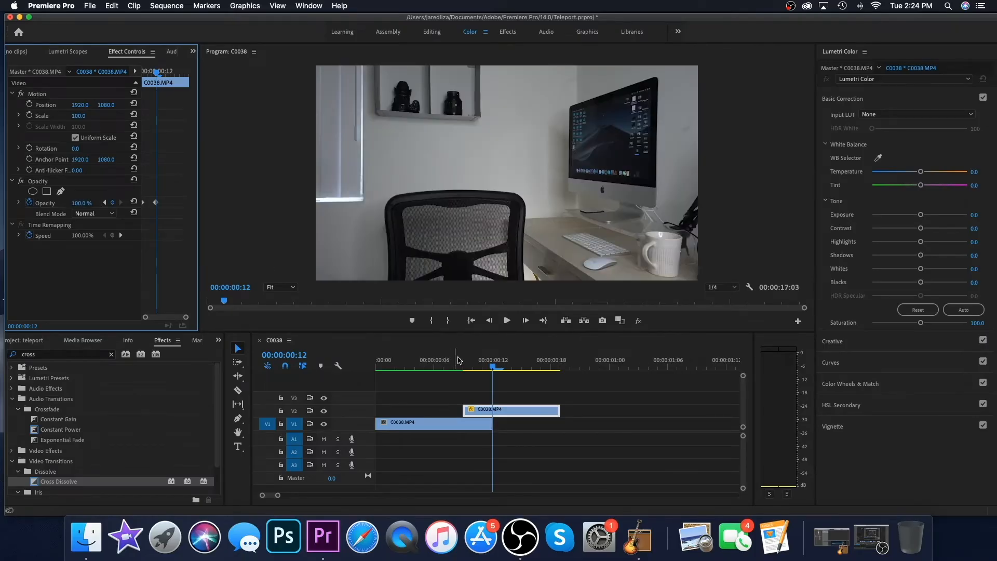
click(453, 368)
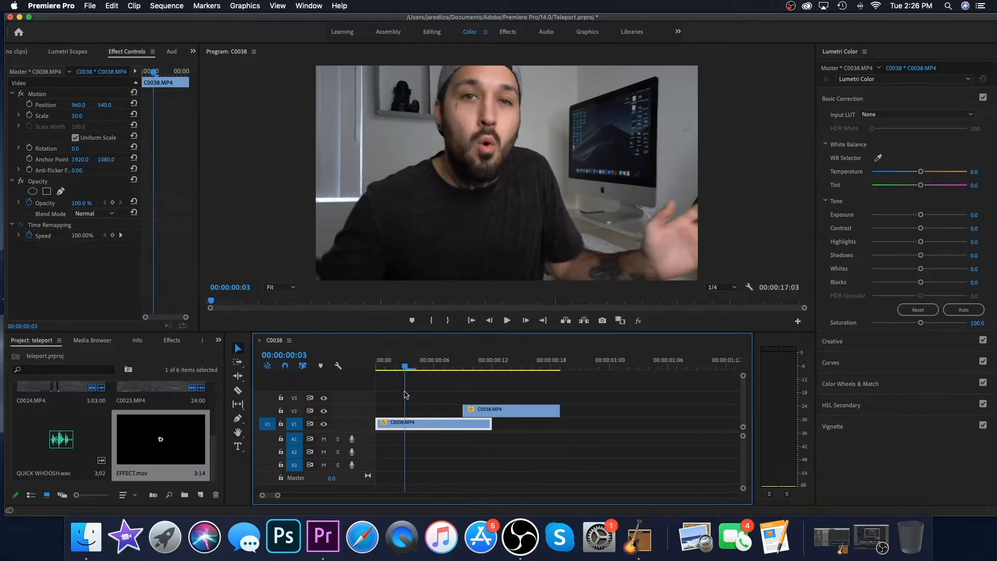
Step: Preview the sequence start and the fade between shots while placing EFFECT.mov on V3
click(376, 368)
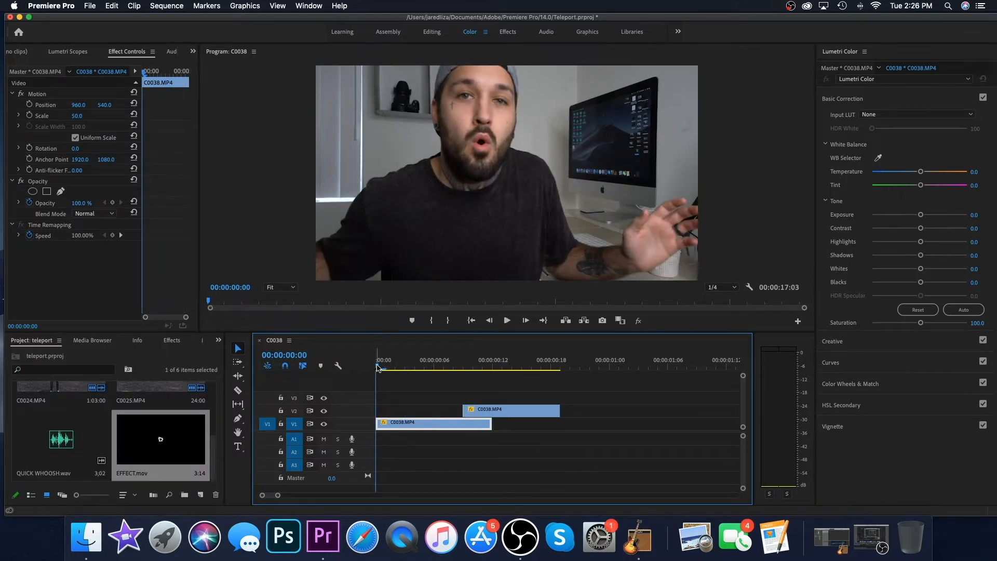
click(443, 367)
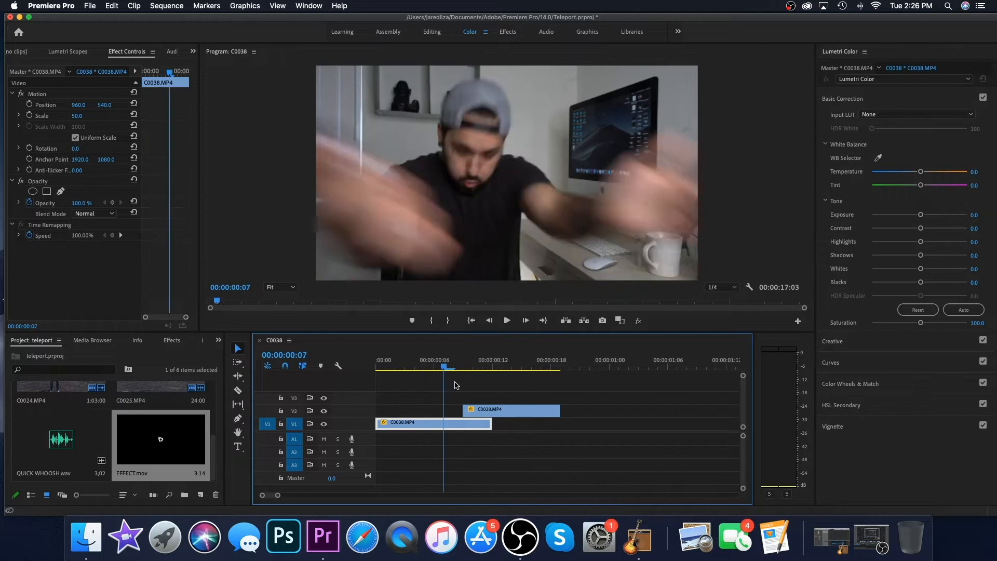
click(405, 367)
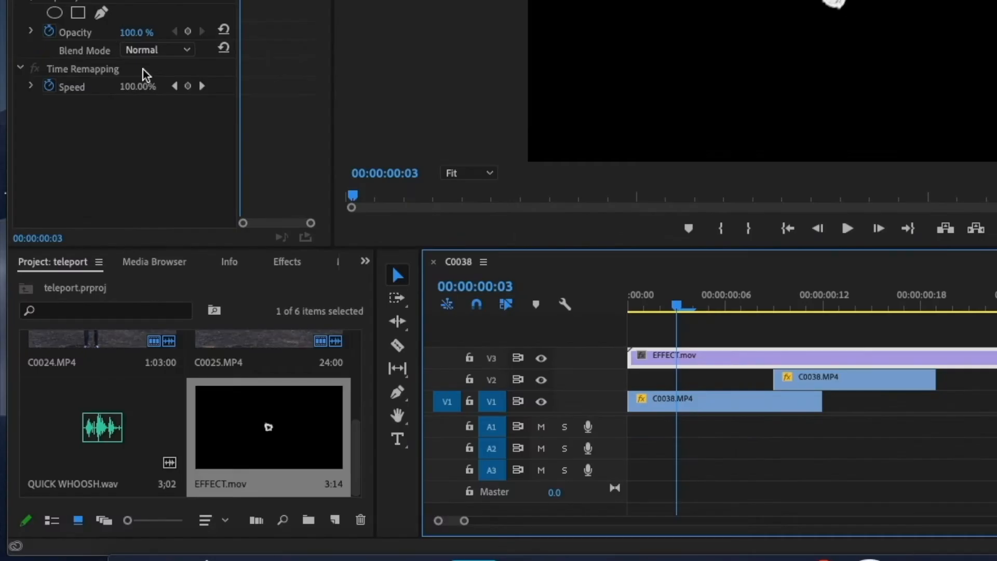
Step: Set the smoke overlay's Opacity blend mode to Subtract
click(157, 50)
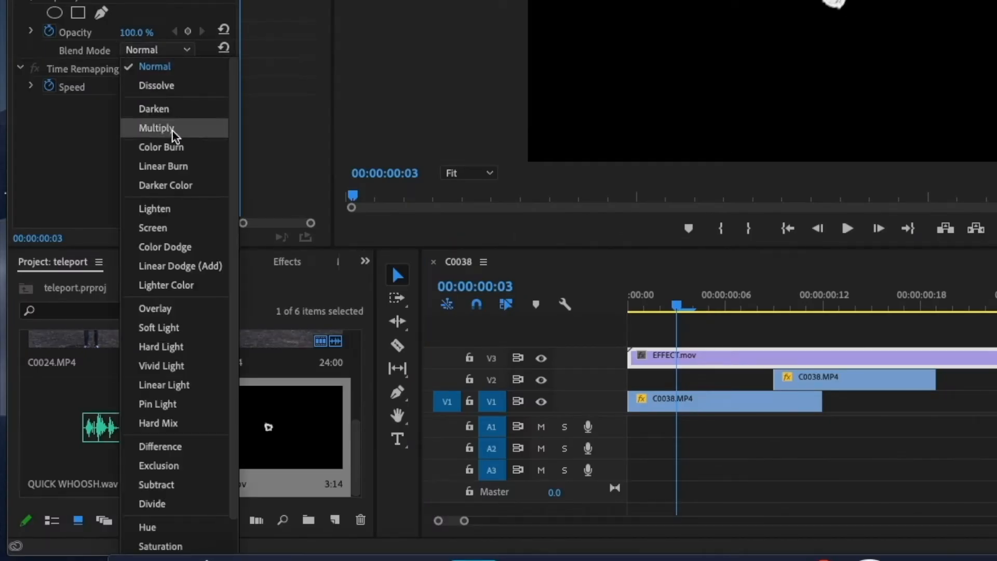
mouse_move(156, 485)
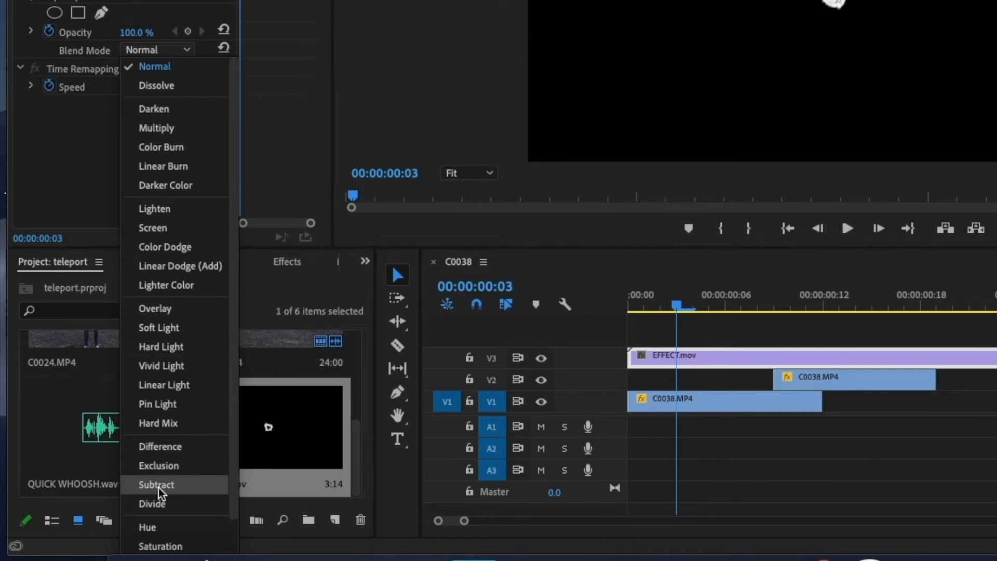
click(156, 485)
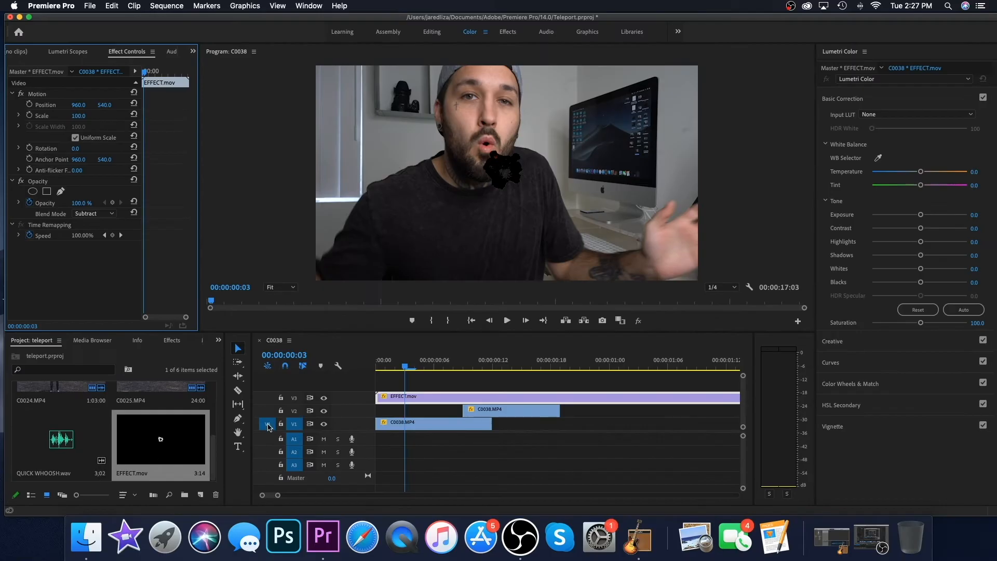
click(267, 424)
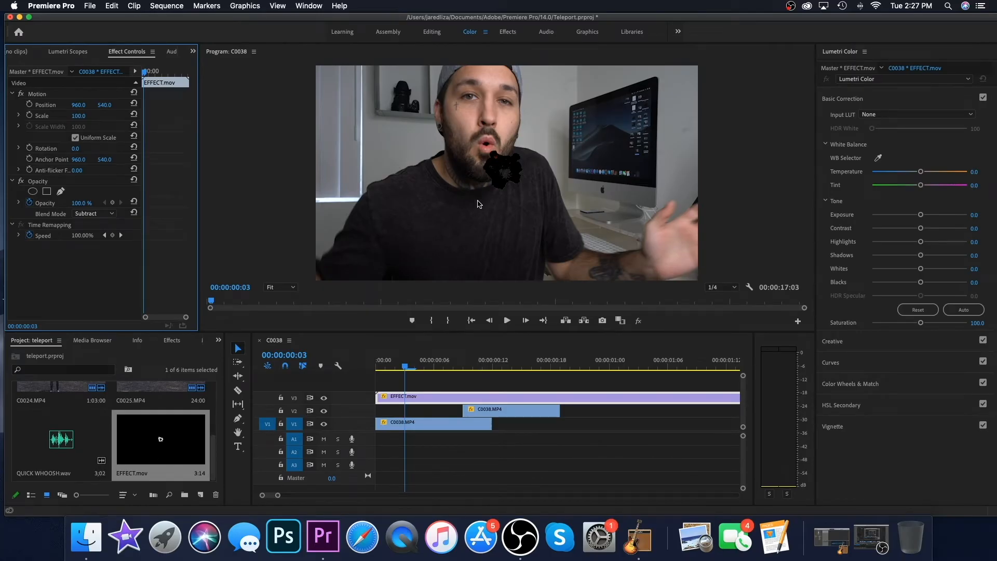
Step: Scrub the timeline to preview the dark smoke over the empty chair shot
click(550, 367)
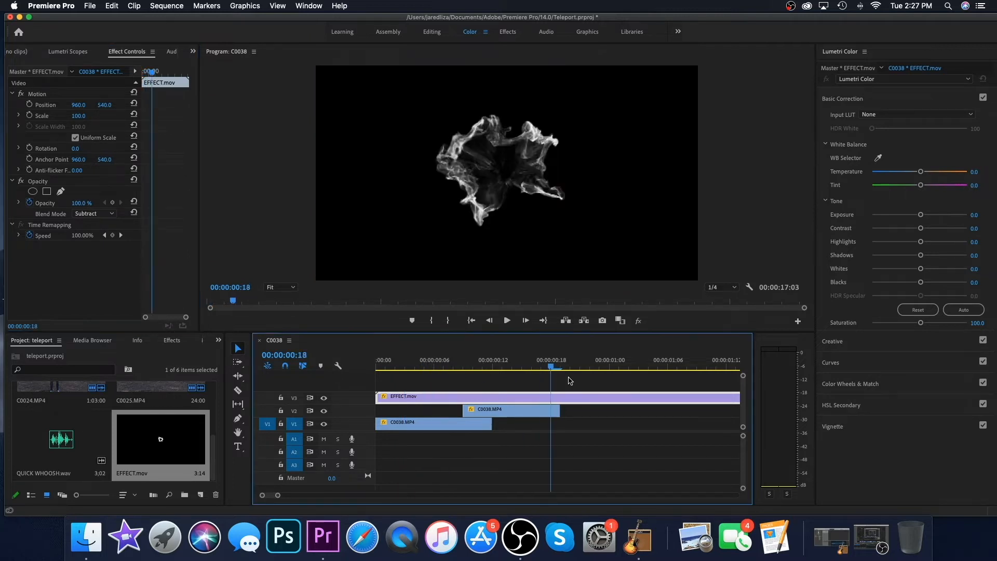
click(513, 368)
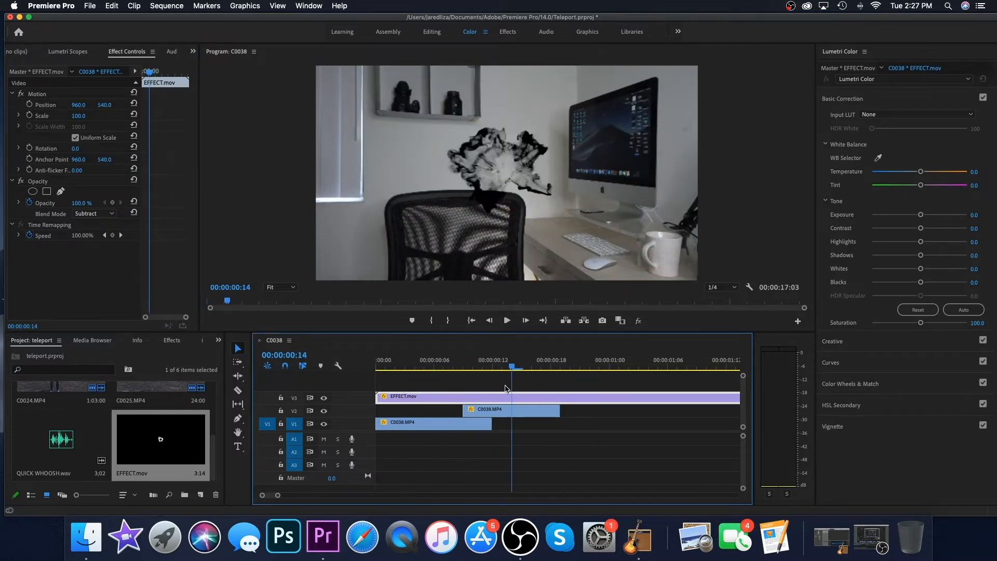
click(483, 367)
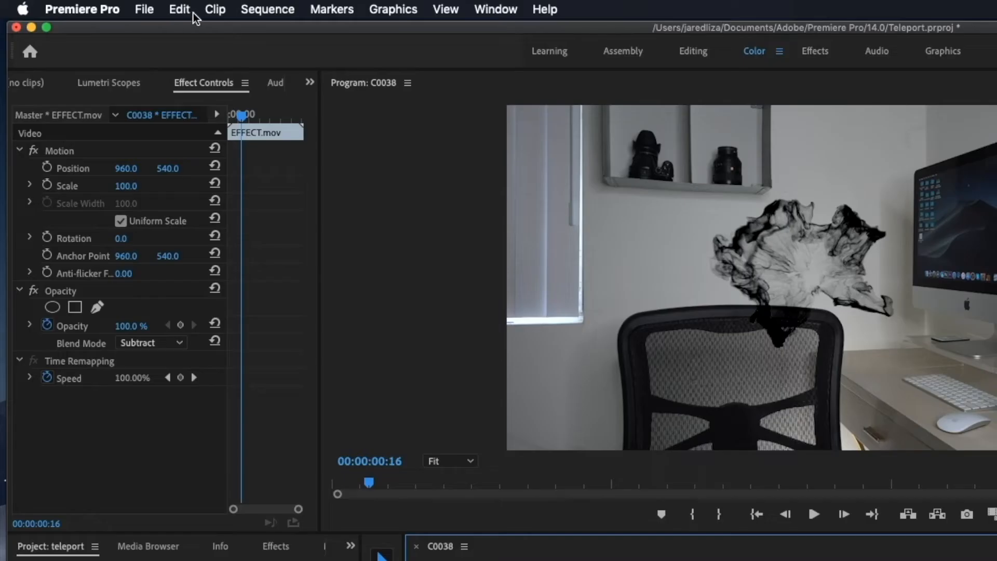
Step: Slow the EFFECT.mov smoke clip to 60% speed with Clip > Speed/Duration
click(215, 9)
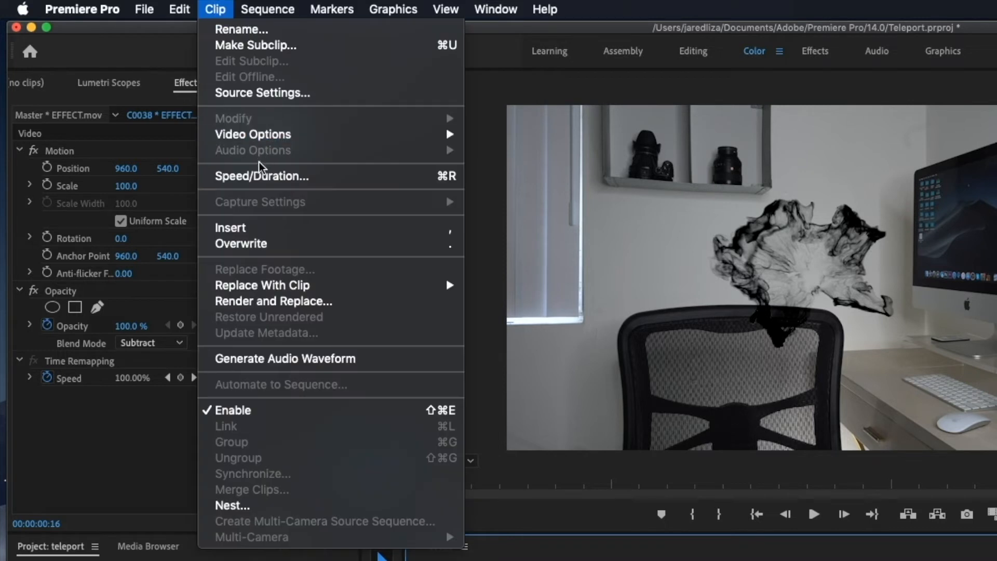
click(262, 176)
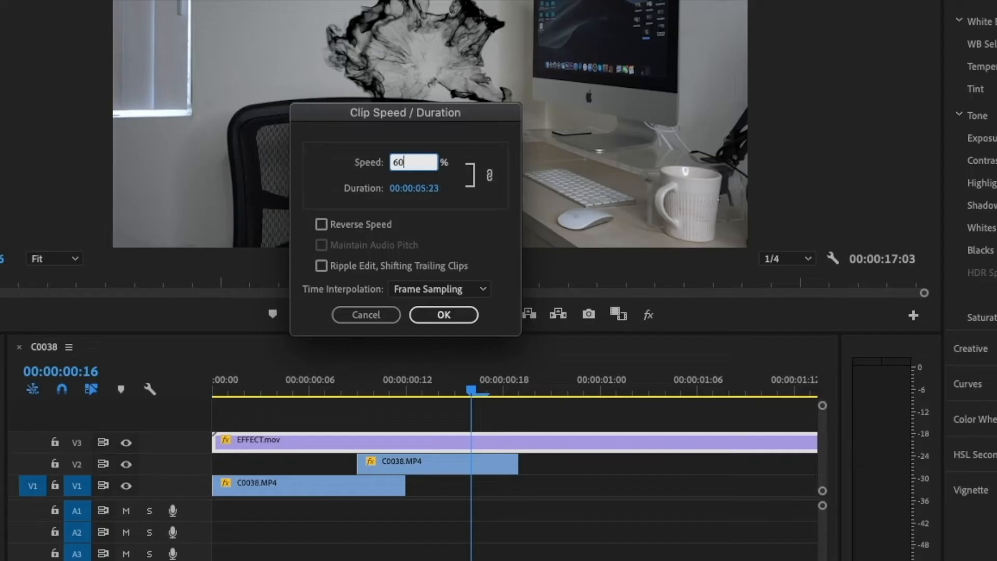
click(443, 314)
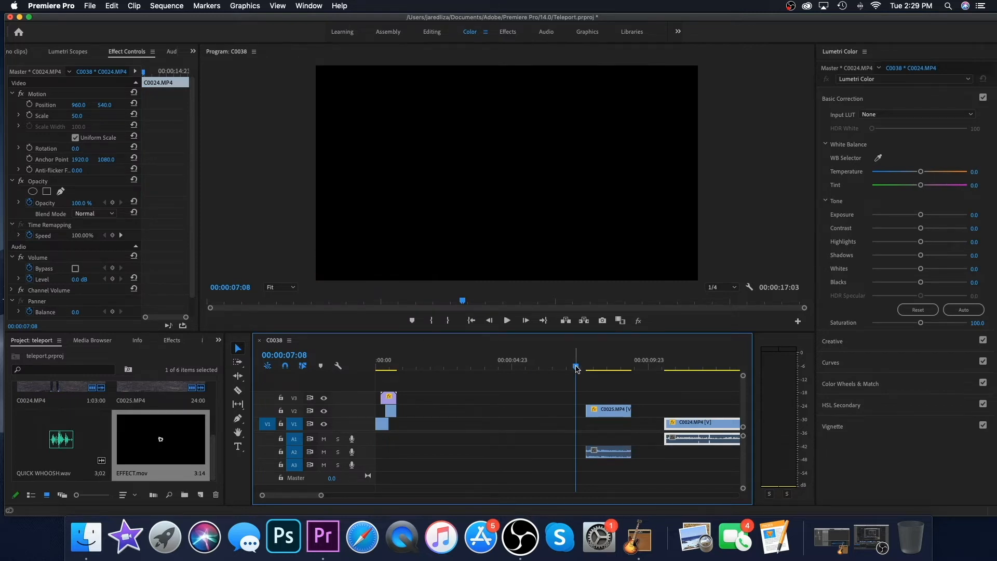
Step: Preview the empty park shot and C0024's ending, then move C0025 toward the sequence start
click(585, 368)
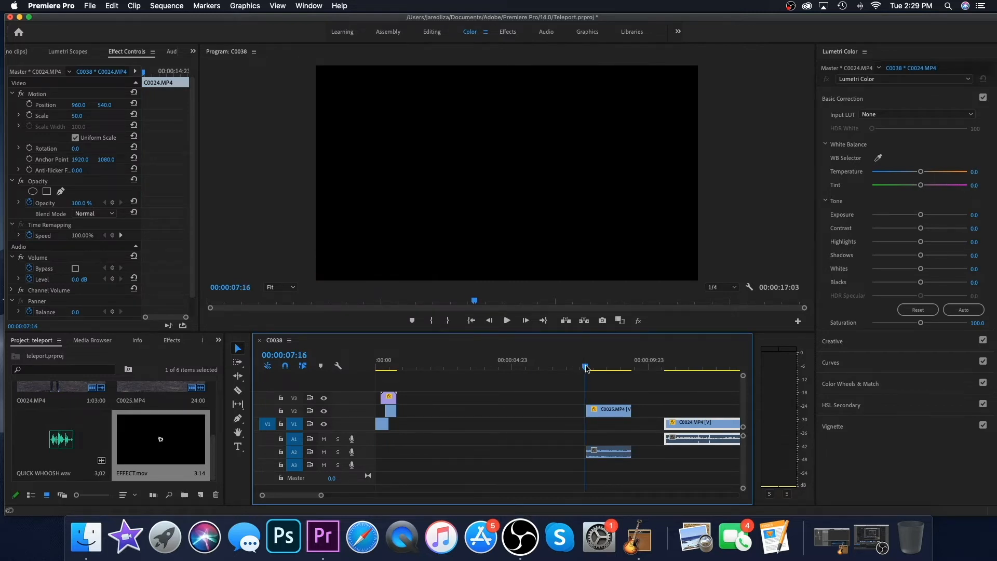
click(597, 367)
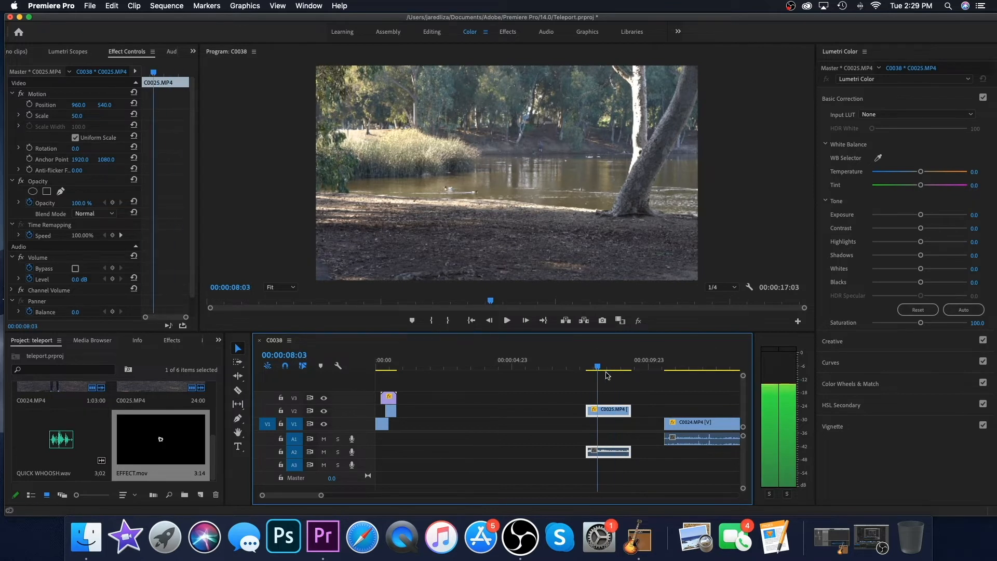
click(589, 367)
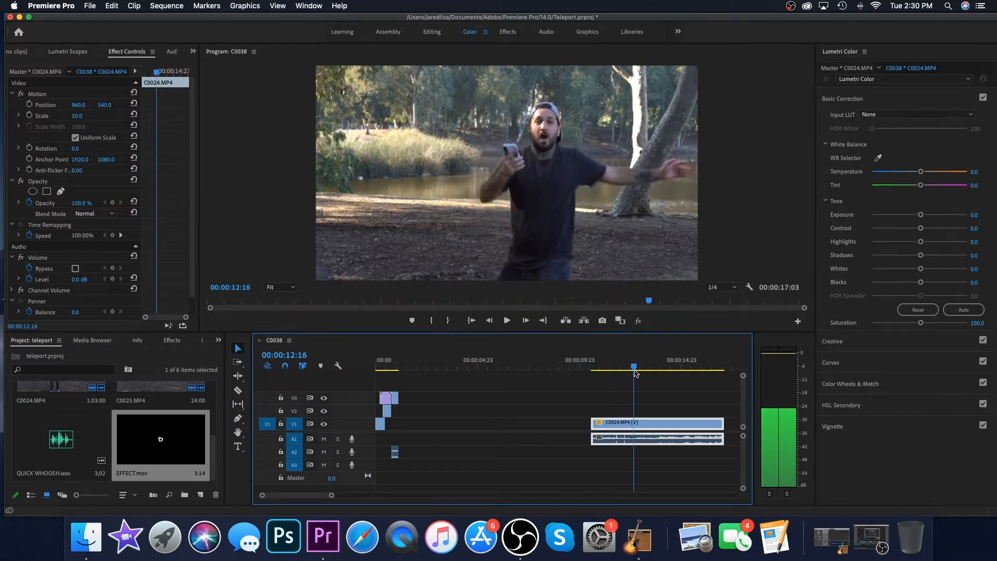
click(592, 367)
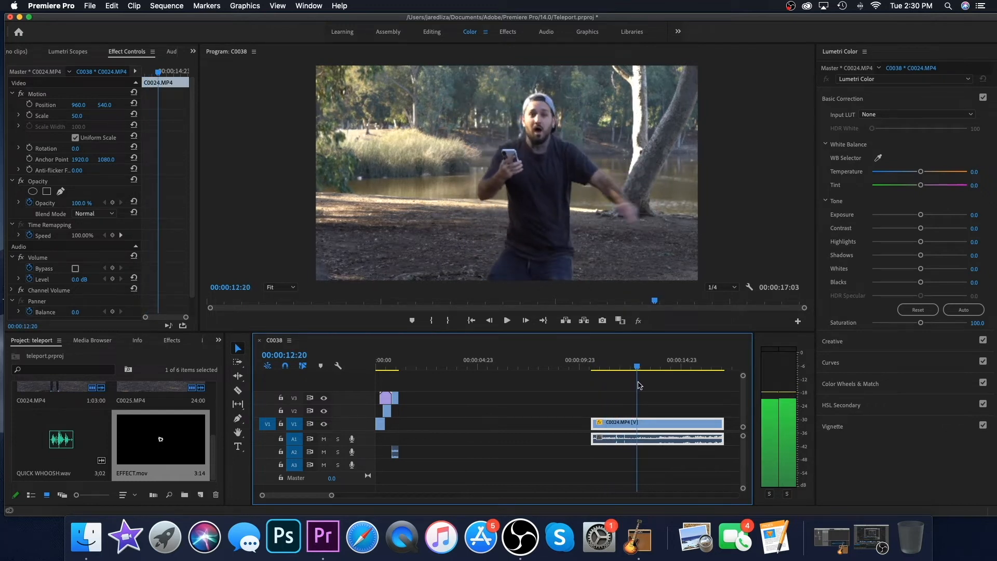
click(593, 367)
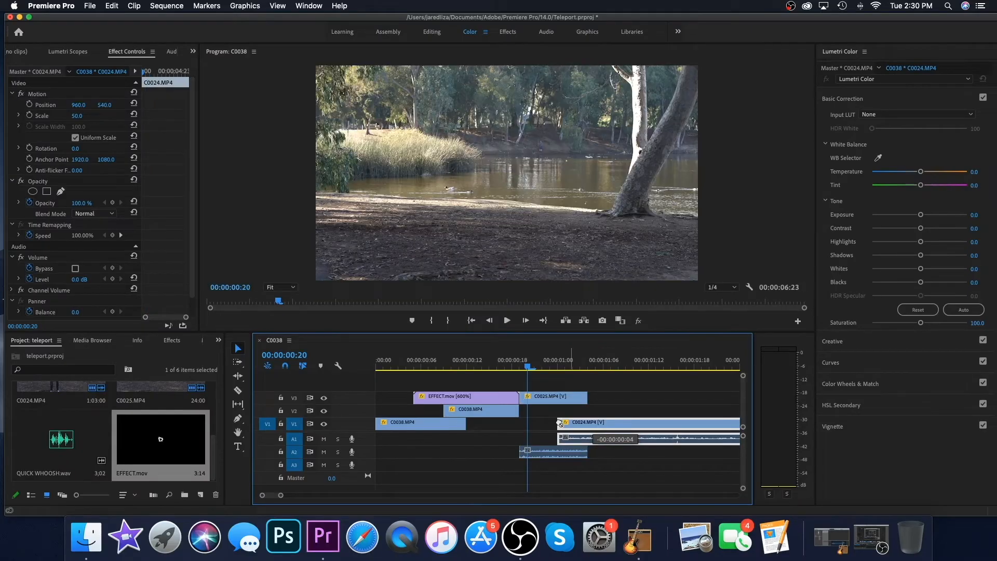
Step: Move C0025 onto V2 after C0038 and shift C0024 earlier to overlap it
click(533, 367)
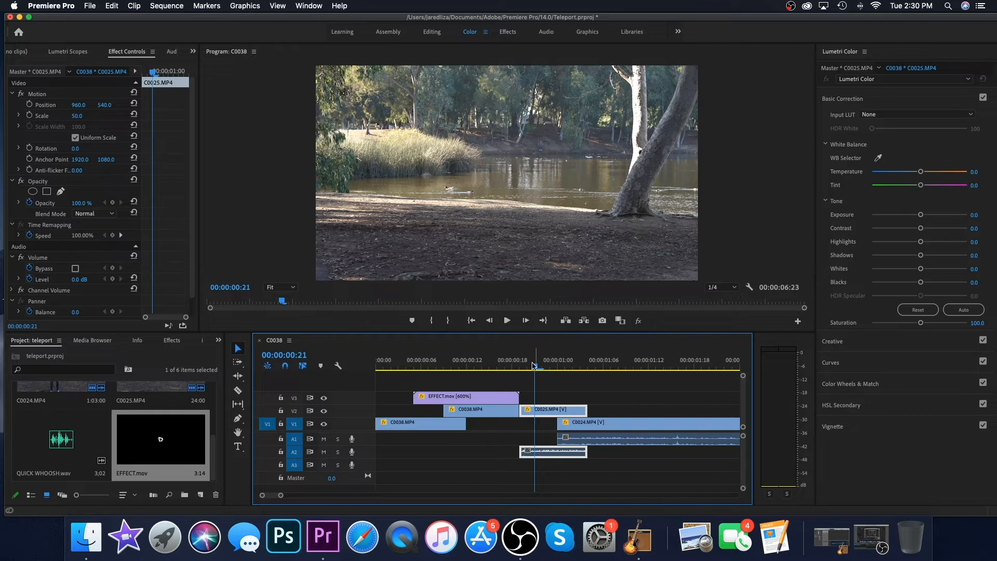
click(405, 368)
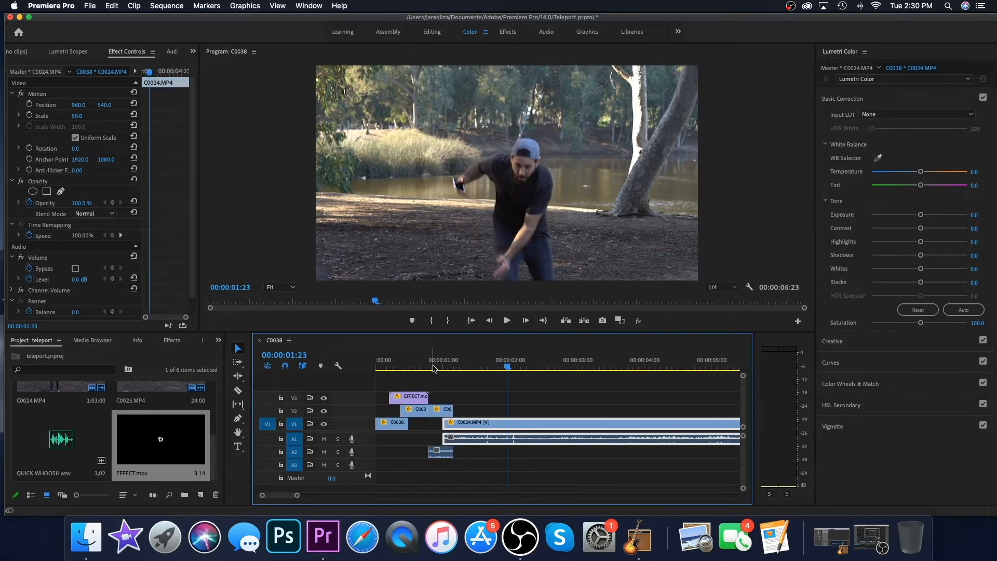
click(417, 367)
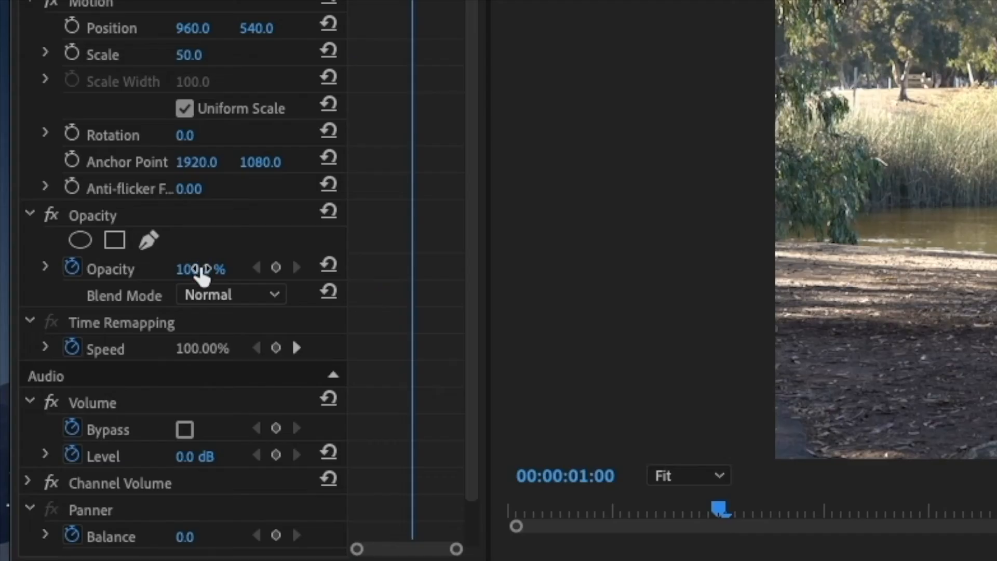
mouse_move(274, 269)
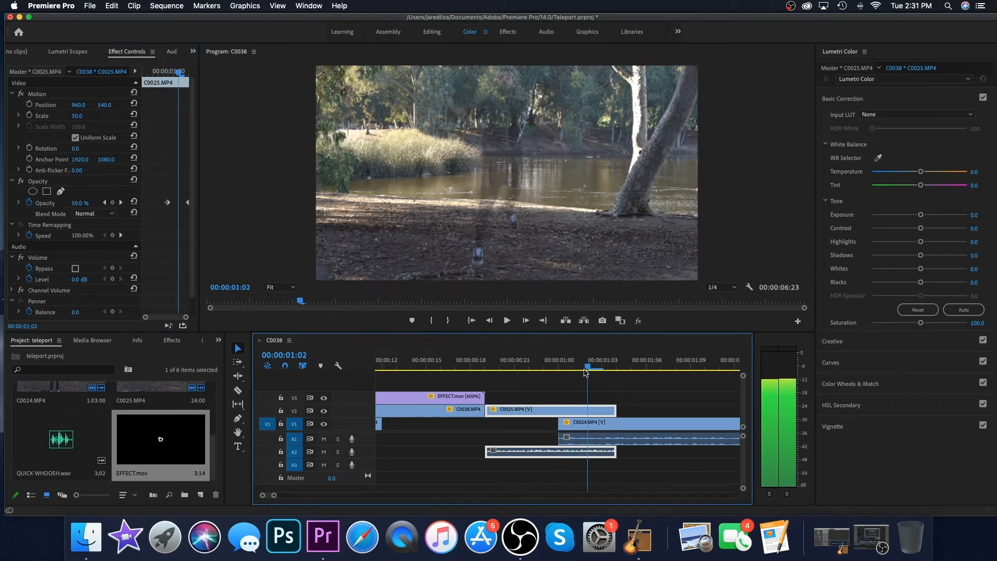
Step: Check the half-faded 50% opacity frame of C0025 at 00:00:01:02
click(646, 367)
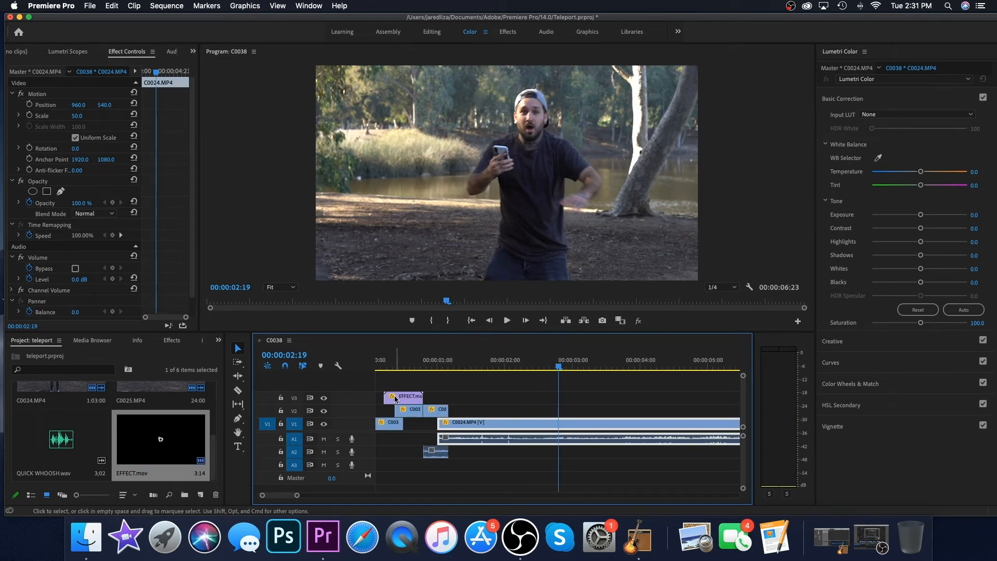
Step: Copy the first EFFECT.mov overlay over the C0025/C0024 transition and preview the smoke dissolve
click(404, 396)
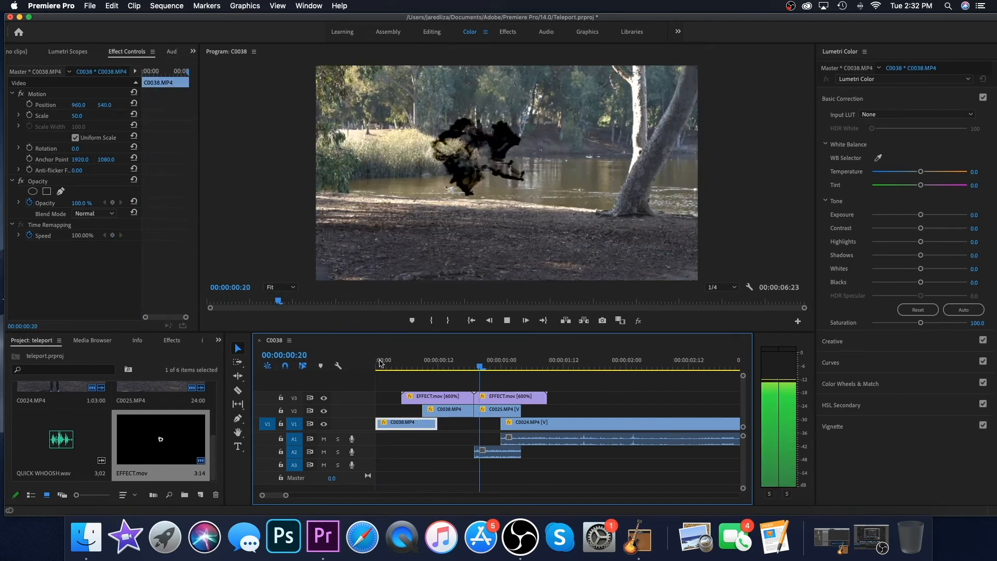
click(631, 367)
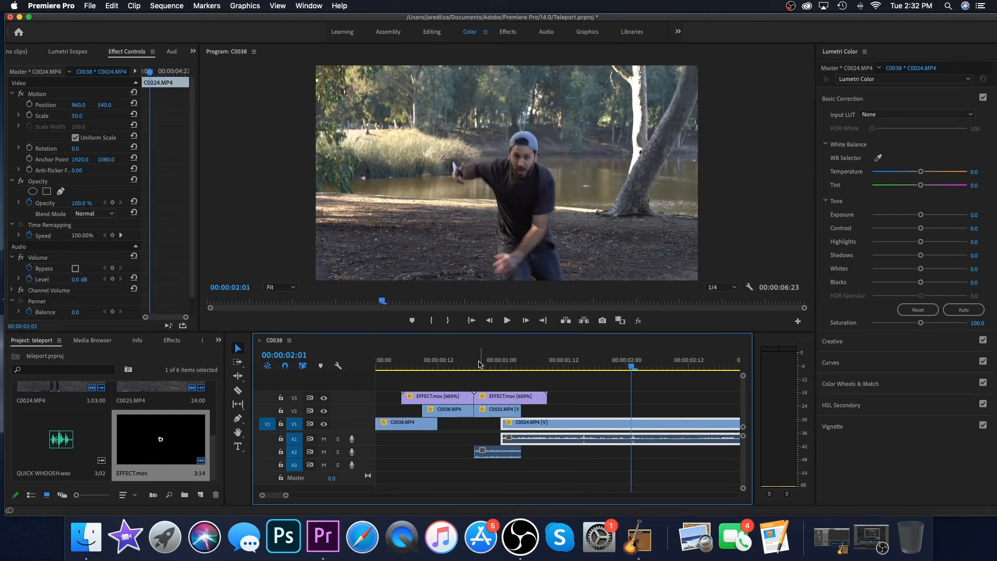
click(502, 367)
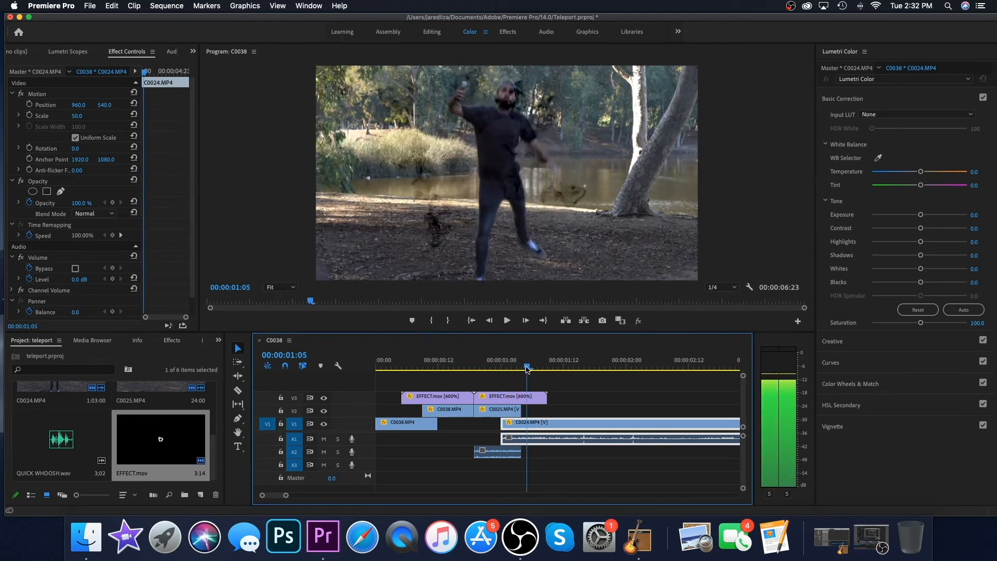
click(509, 396)
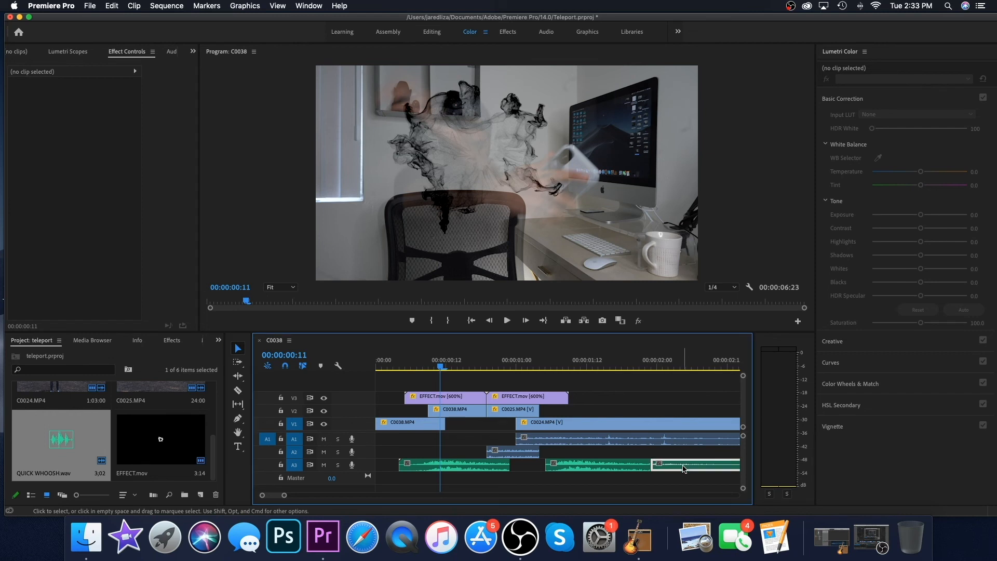
Step: Select the QUICK WHOOSH clips on A3 and delete the extra third copy
click(453, 464)
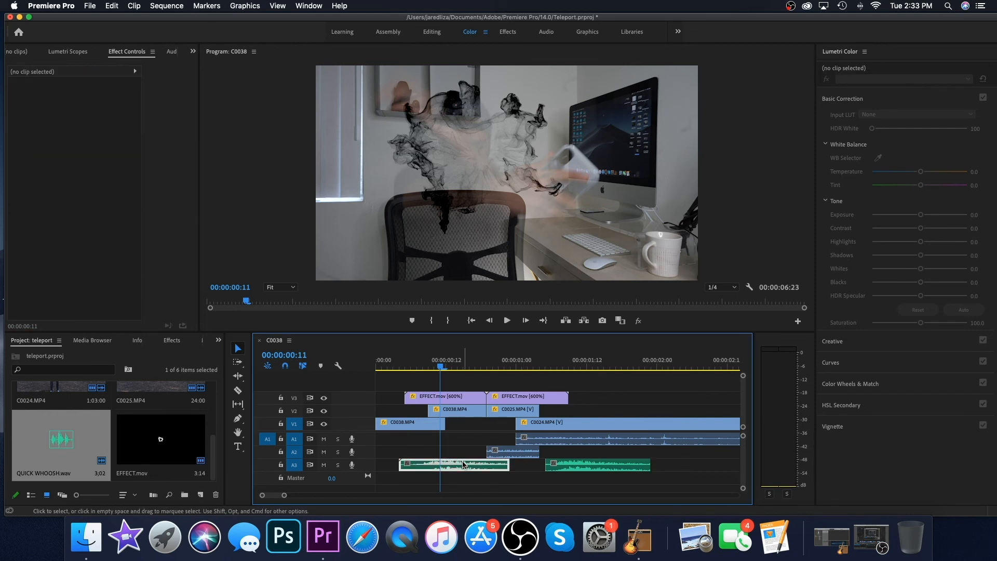
click(595, 464)
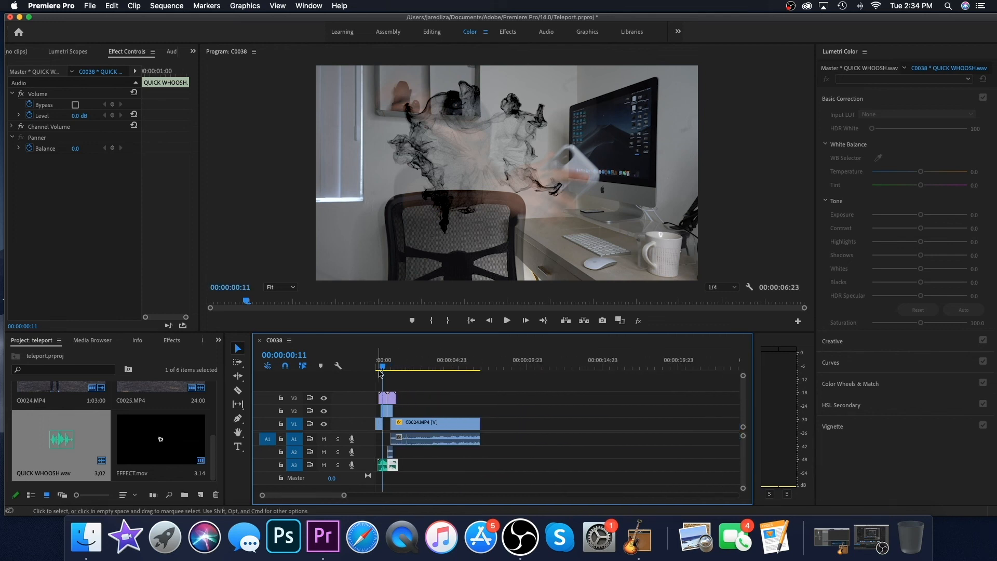
click(507, 319)
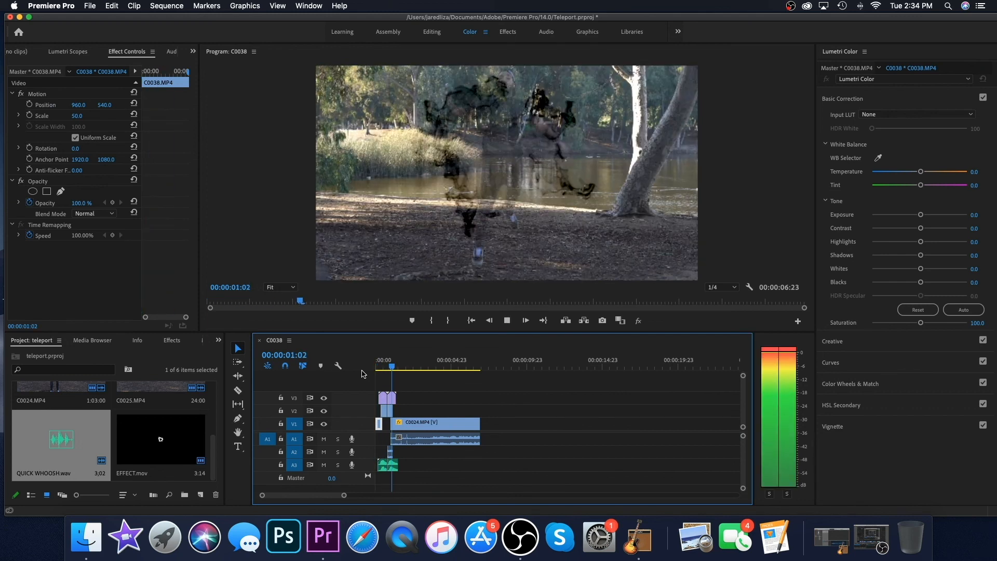
click(431, 366)
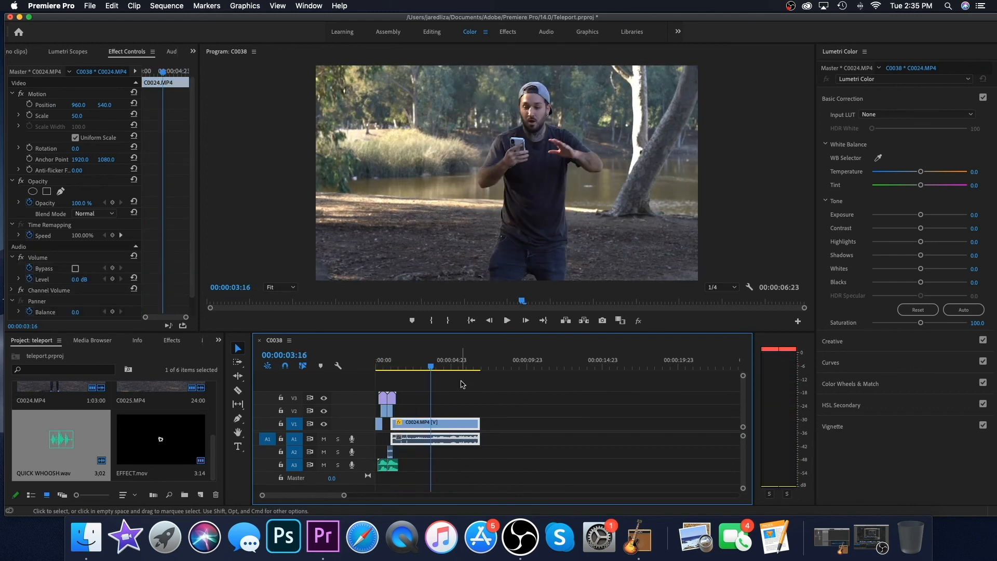